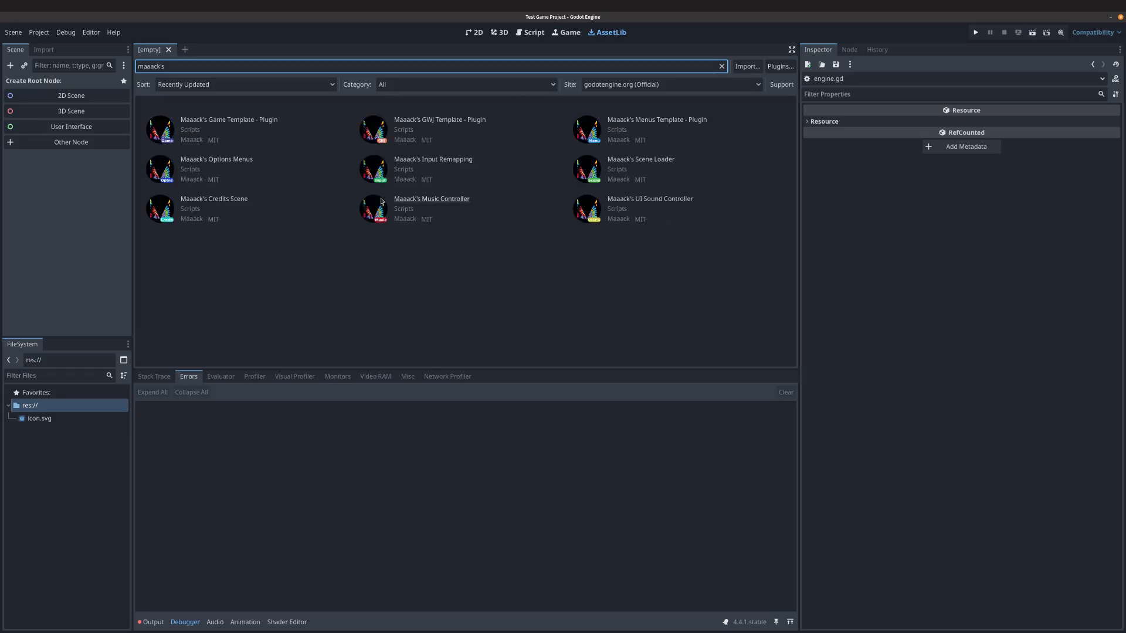
{"action": "mouse_move", "coordinate": [439, 120]}
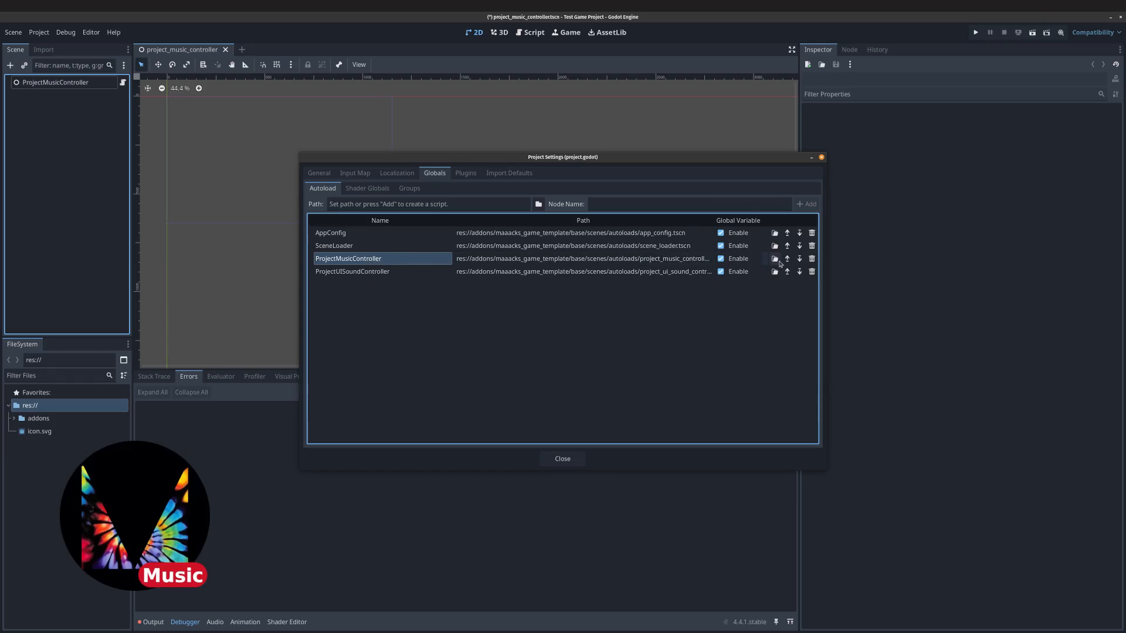
Inspect the music controller node, then the UI sound controller's button sound settings.
{"action": "left_click", "coordinate": [563, 459]}
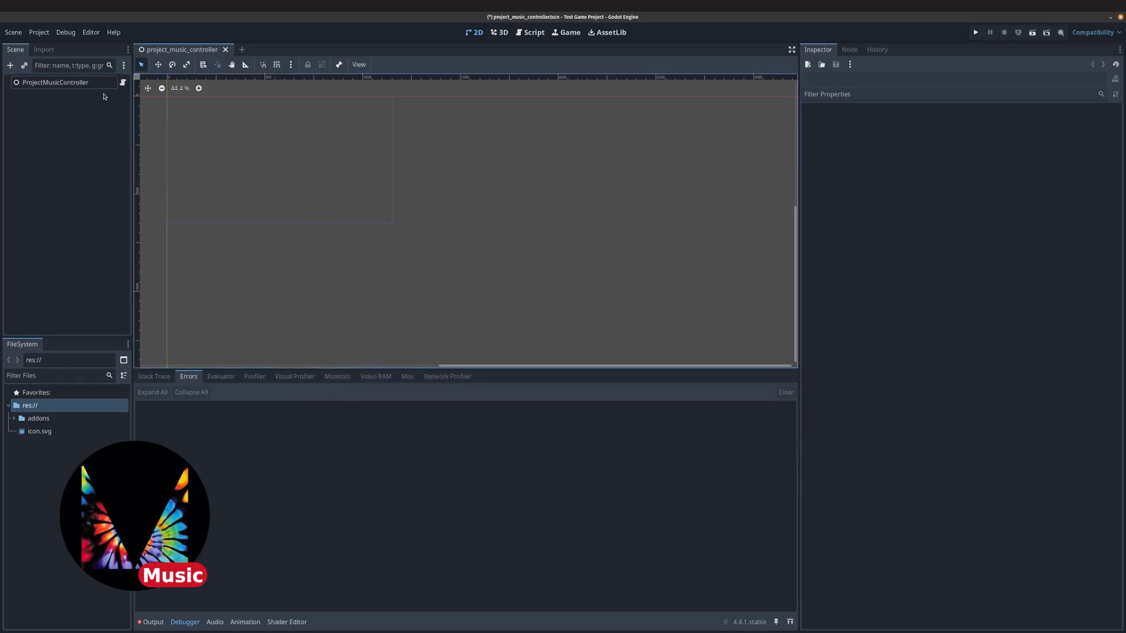
{"action": "left_click", "coordinate": [55, 82]}
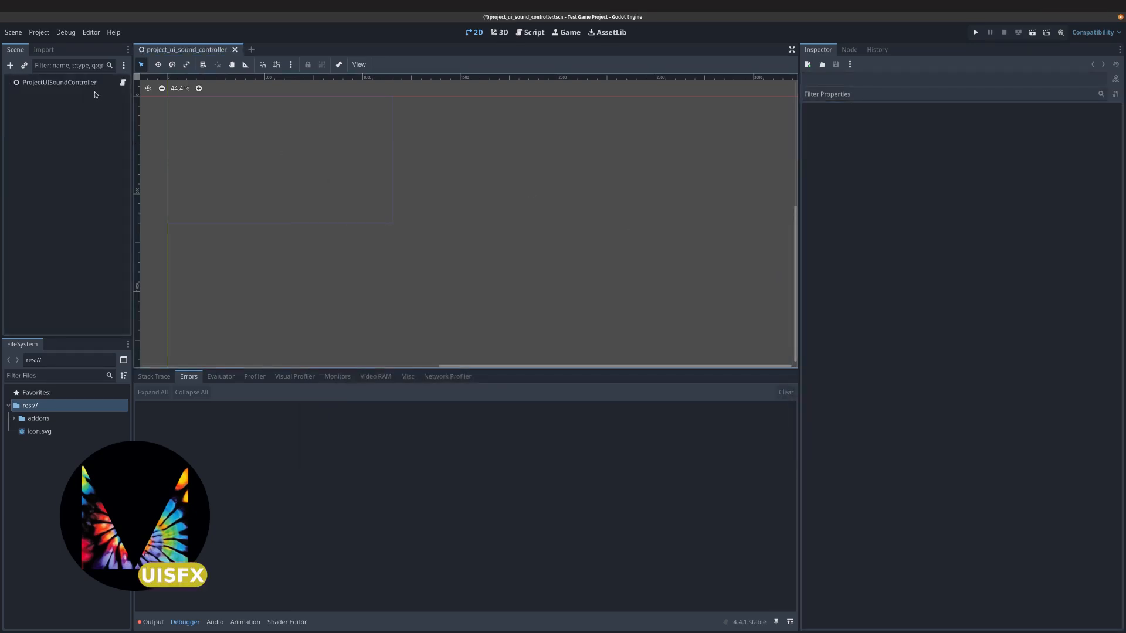
{"action": "left_click", "coordinate": [60, 82]}
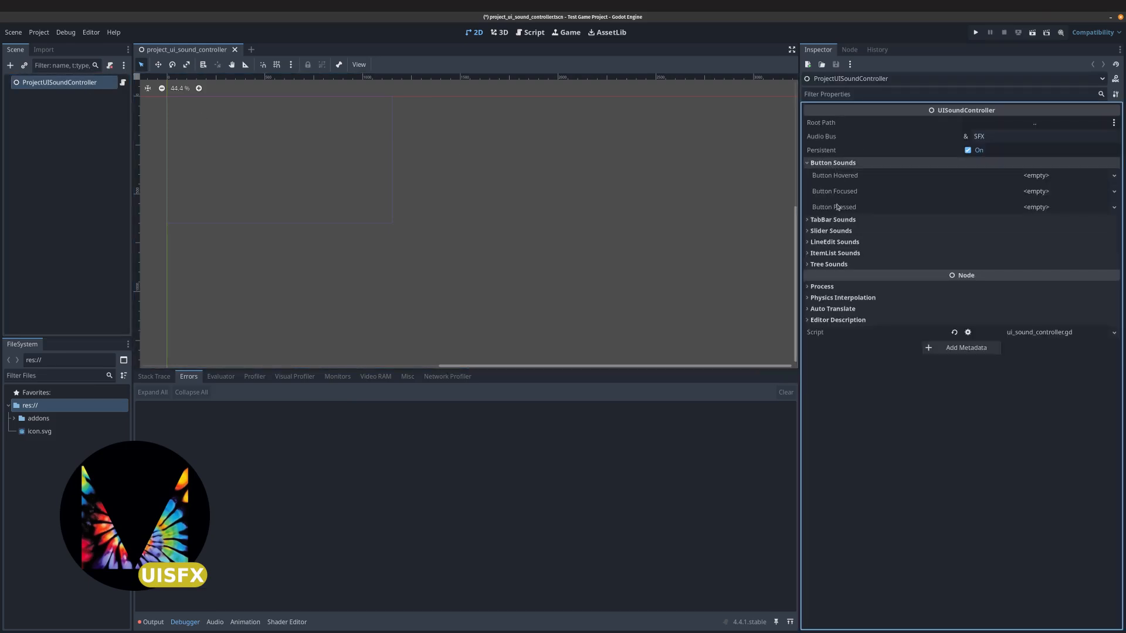
{"action": "left_click", "coordinate": [832, 219]}
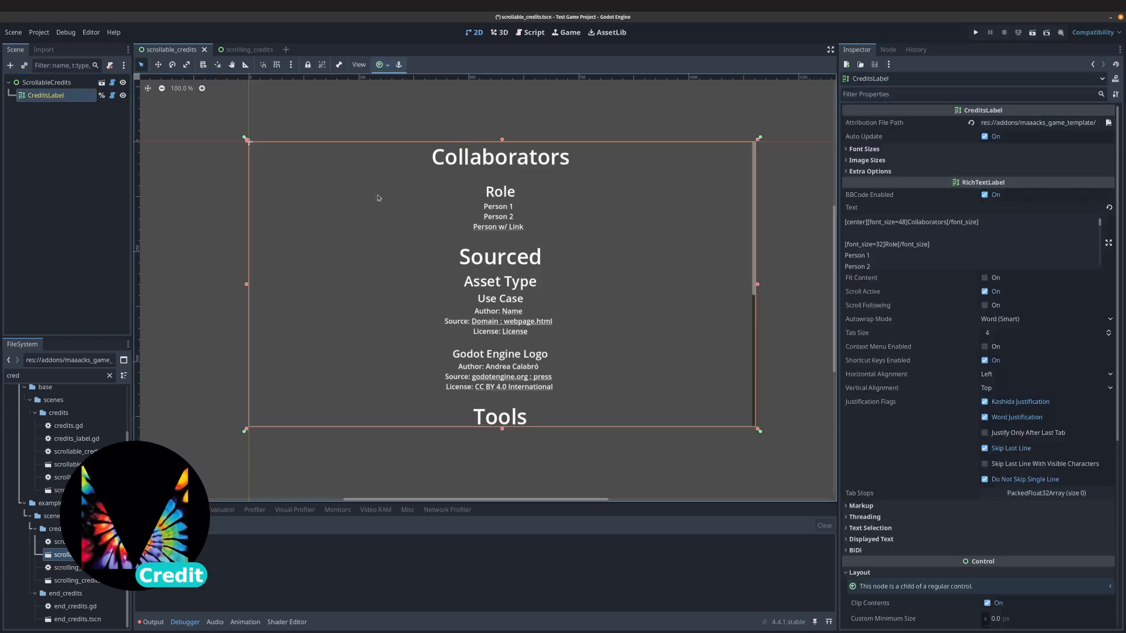
Select CreditsLabel in scrollable_credits.tscn and inspect its Attribution File Path.
{"action": "left_click", "coordinate": [1037, 122]}
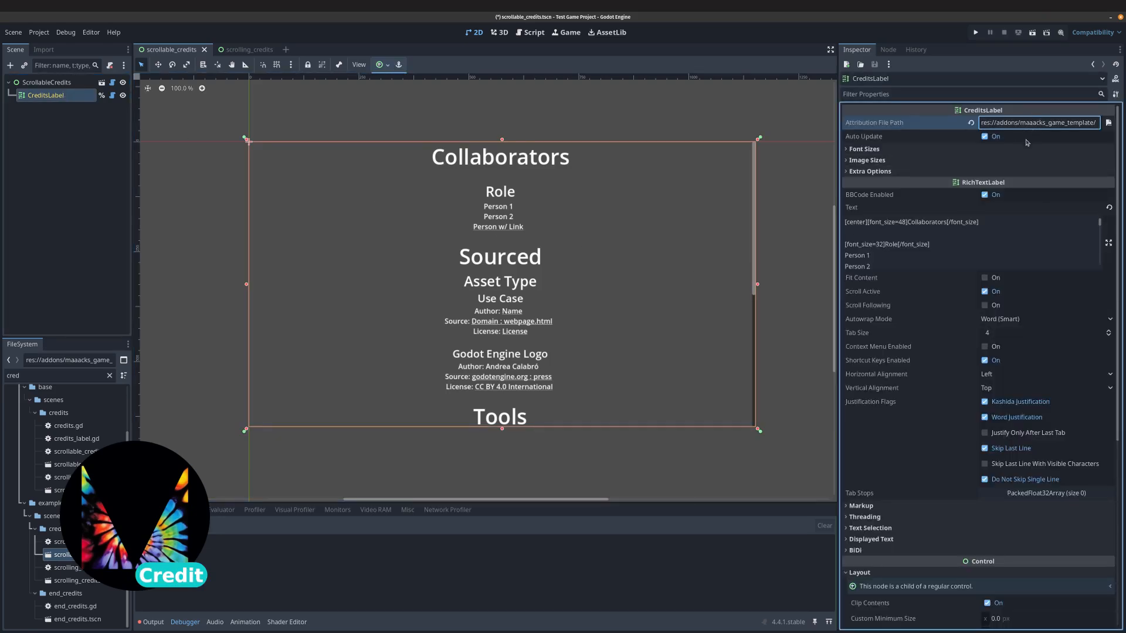
{"action": "left_click", "coordinate": [973, 244]}
{"action": "type", "text": "loading"}
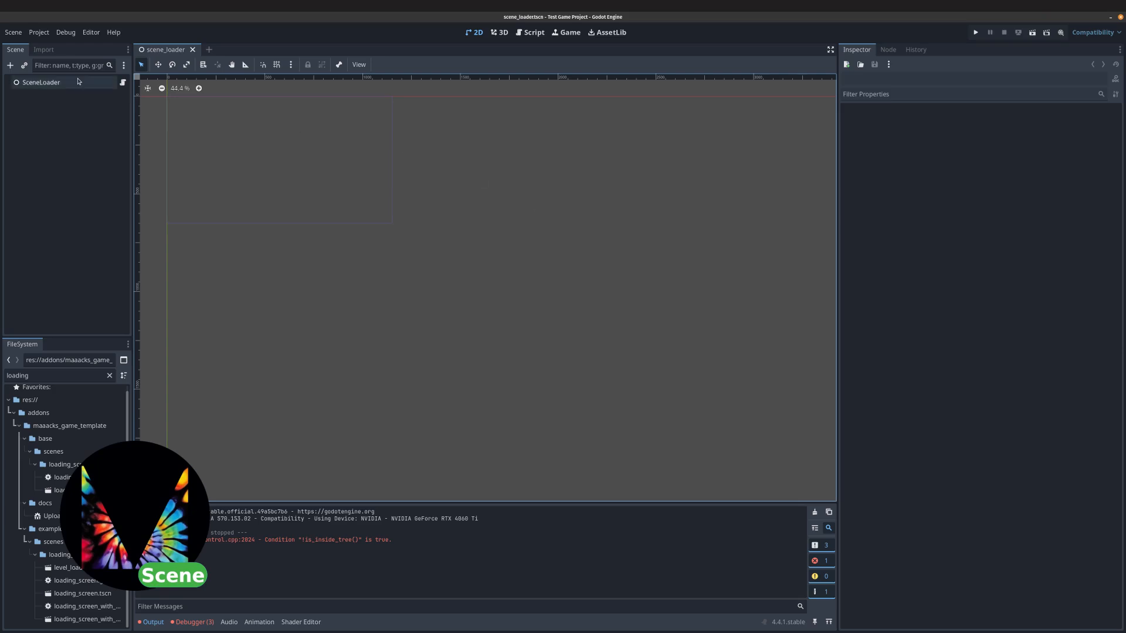
Select the SceneLoader node in scene_loader.tscn to view Loading Screen Path.
{"action": "left_click", "coordinate": [41, 83]}
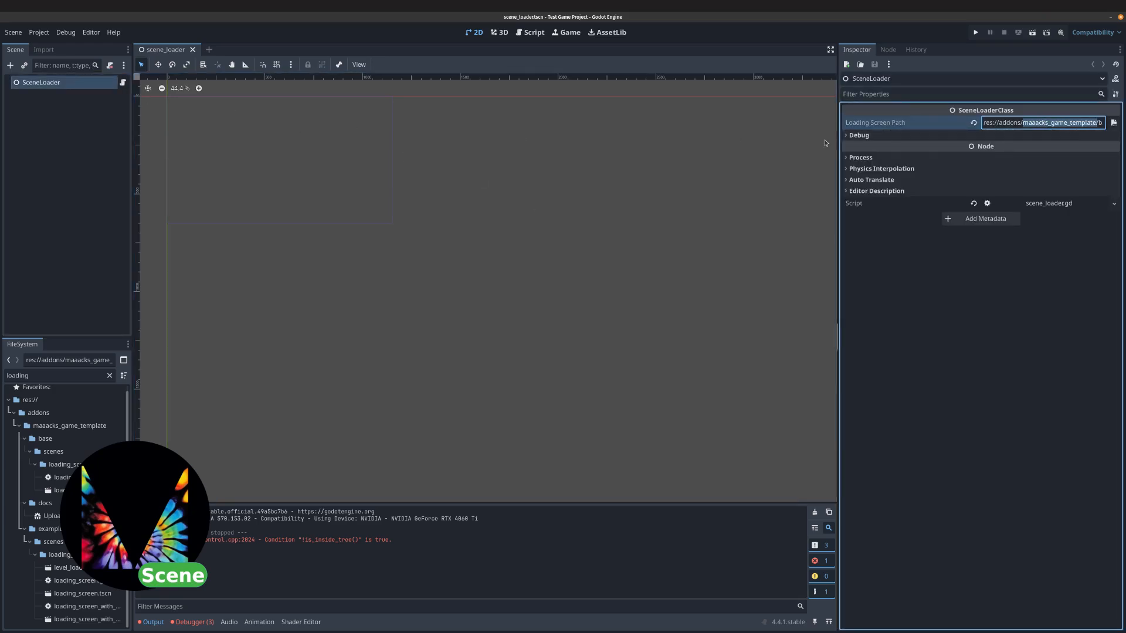
{"action": "left_click", "coordinate": [975, 32]}
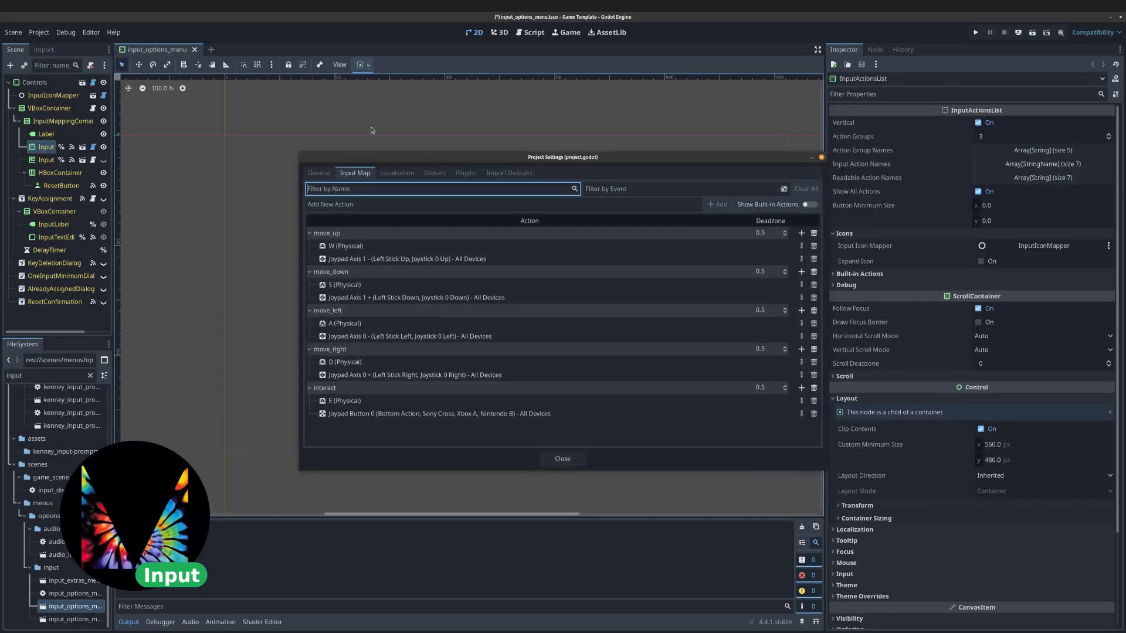
Run the input options menu and rebind Interact's primary input to Enter.
{"action": "left_click", "coordinate": [345, 362]}
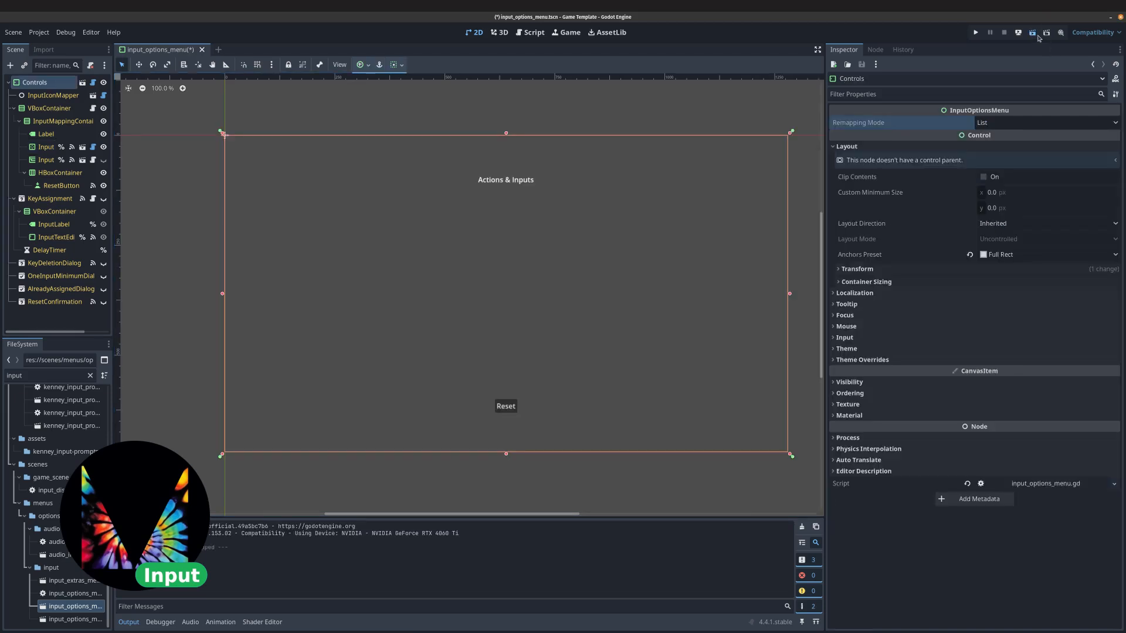
{"action": "left_click", "coordinate": [1033, 32]}
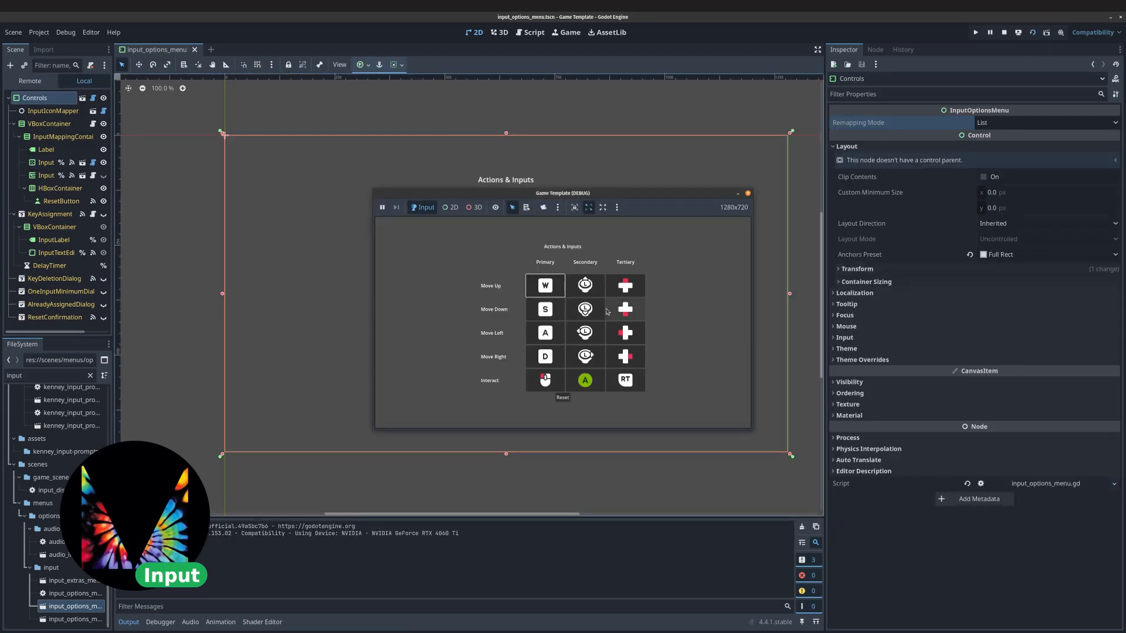
{"action": "left_click", "coordinate": [544, 379]}
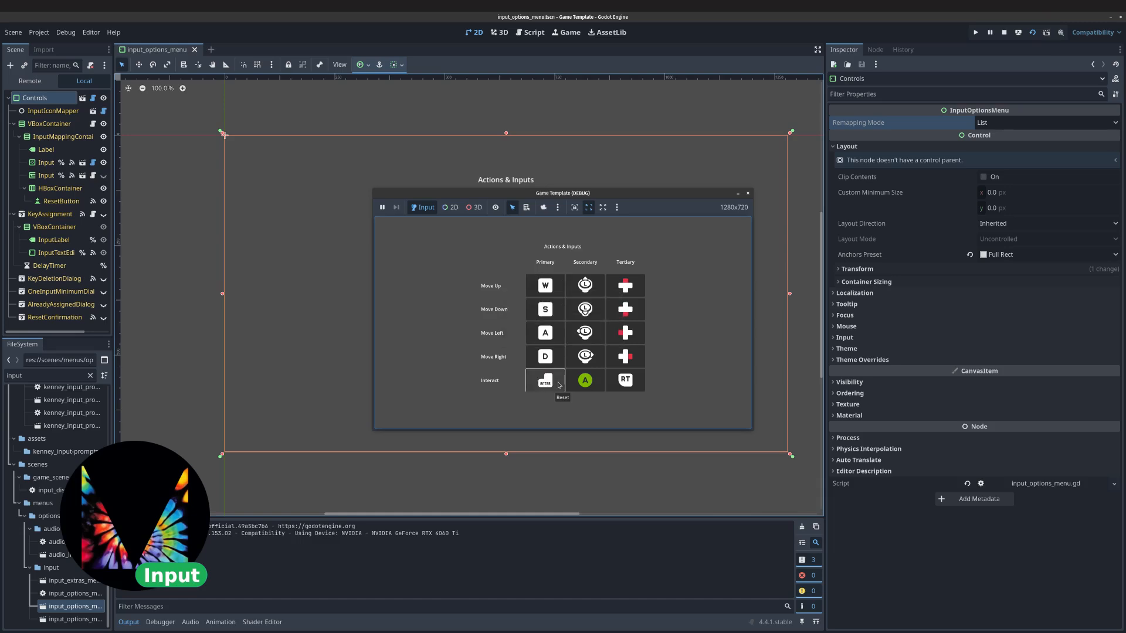
{"action": "left_click", "coordinate": [1045, 122]}
{"action": "type", "text": "master"}
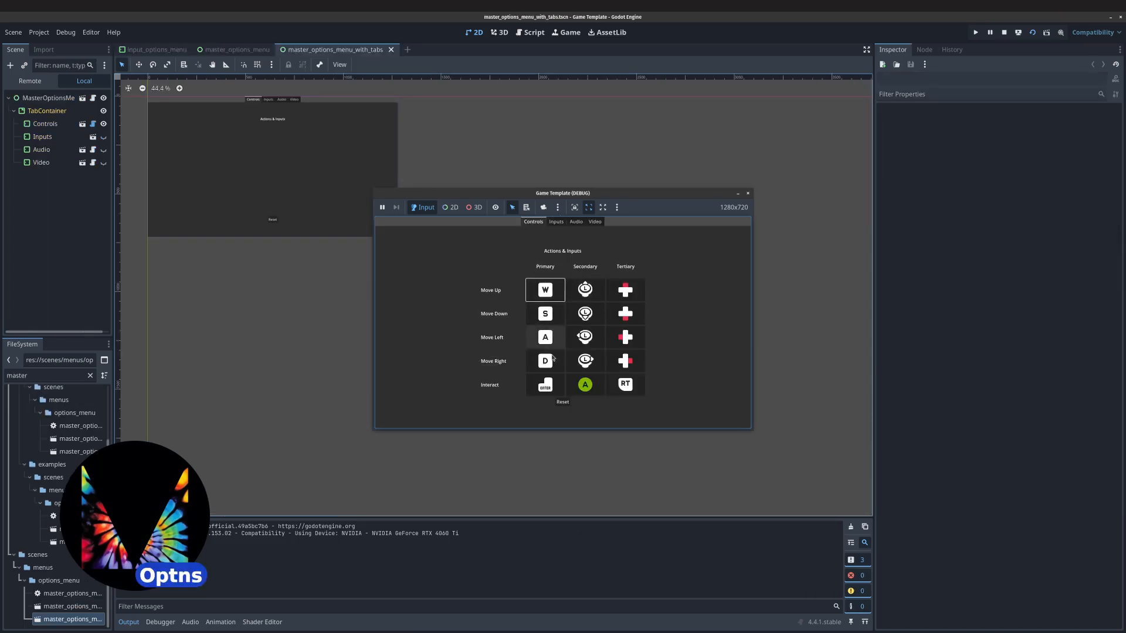
In the running tabbed options menu, view the Inputs page, then the Audio page.
{"action": "left_click", "coordinate": [556, 221]}
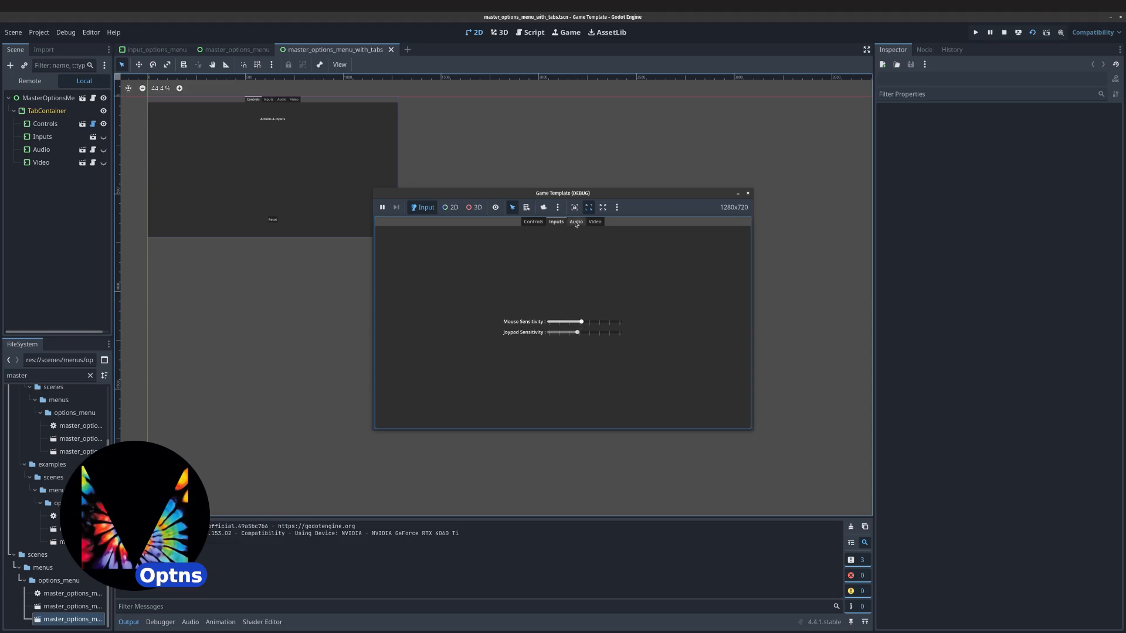
{"action": "left_click", "coordinate": [576, 221]}
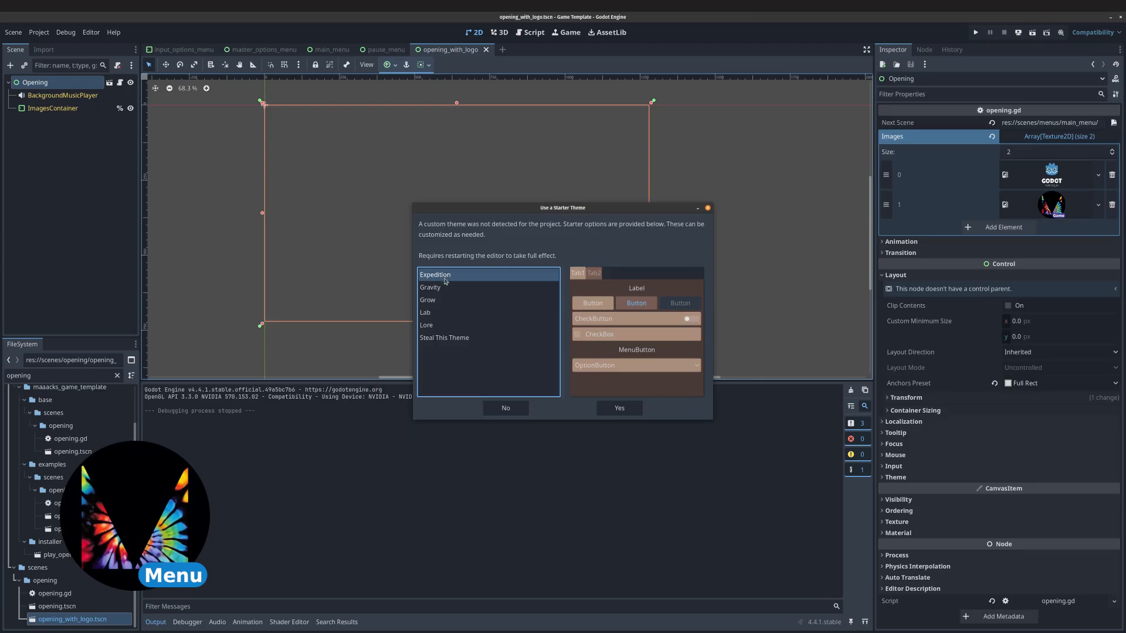
Preview the Expedition theme in the Use a Starter Theme dialog.
{"action": "left_click", "coordinate": [444, 338]}
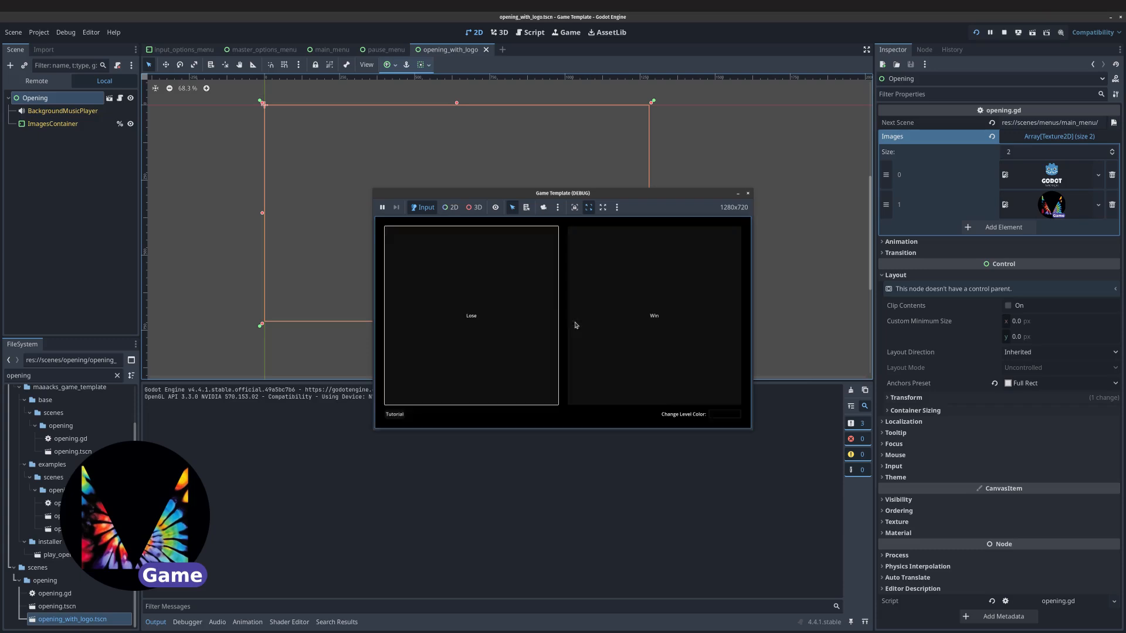
Win the first example level, continue, and close the Tutorial popup.
{"action": "left_click", "coordinate": [394, 414]}
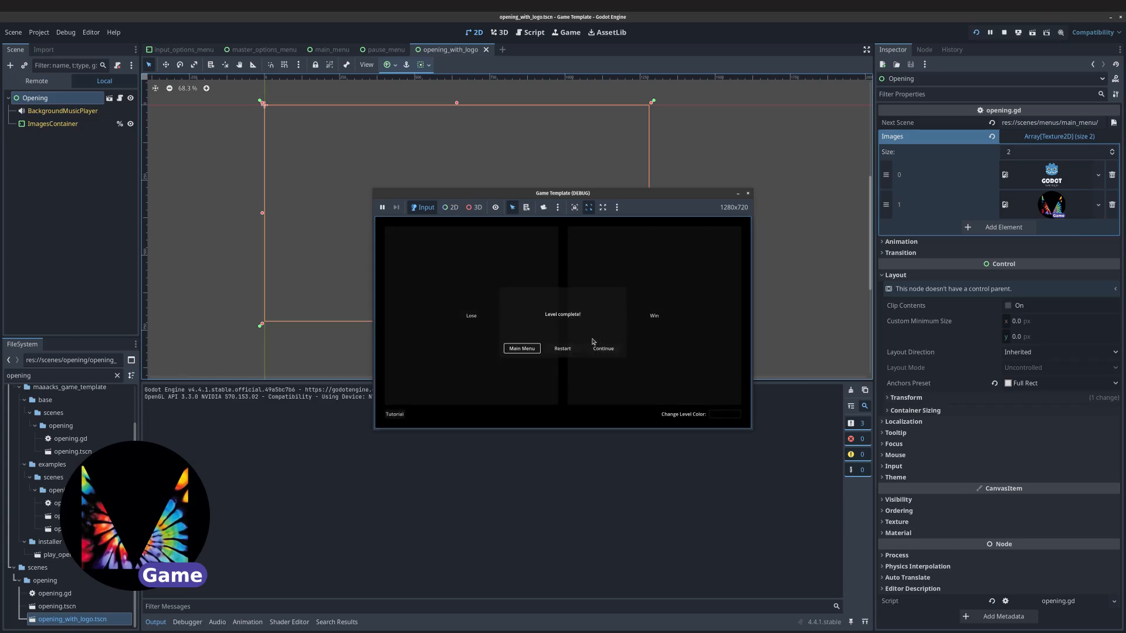
{"action": "left_click", "coordinate": [602, 348]}
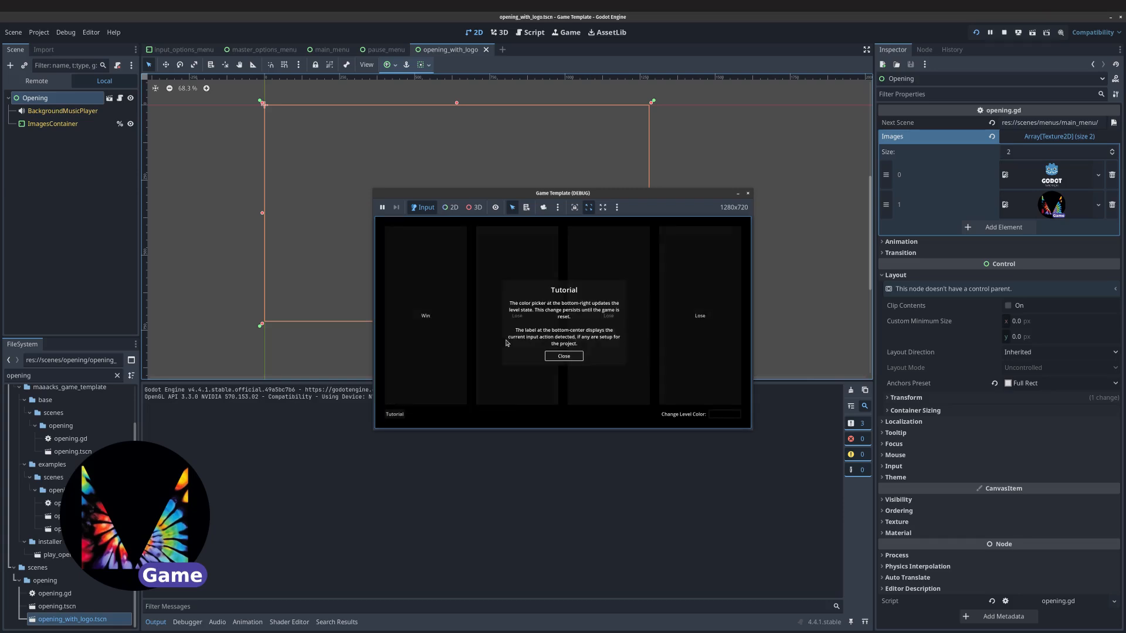
{"action": "left_click", "coordinate": [564, 356]}
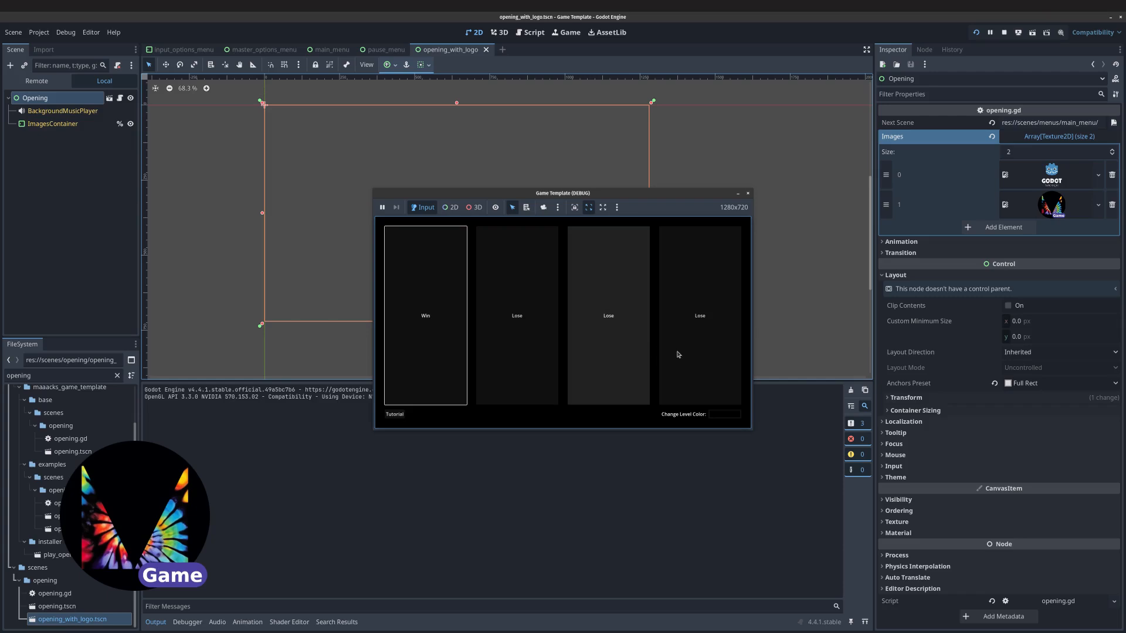
{"action": "left_click", "coordinate": [724, 414]}
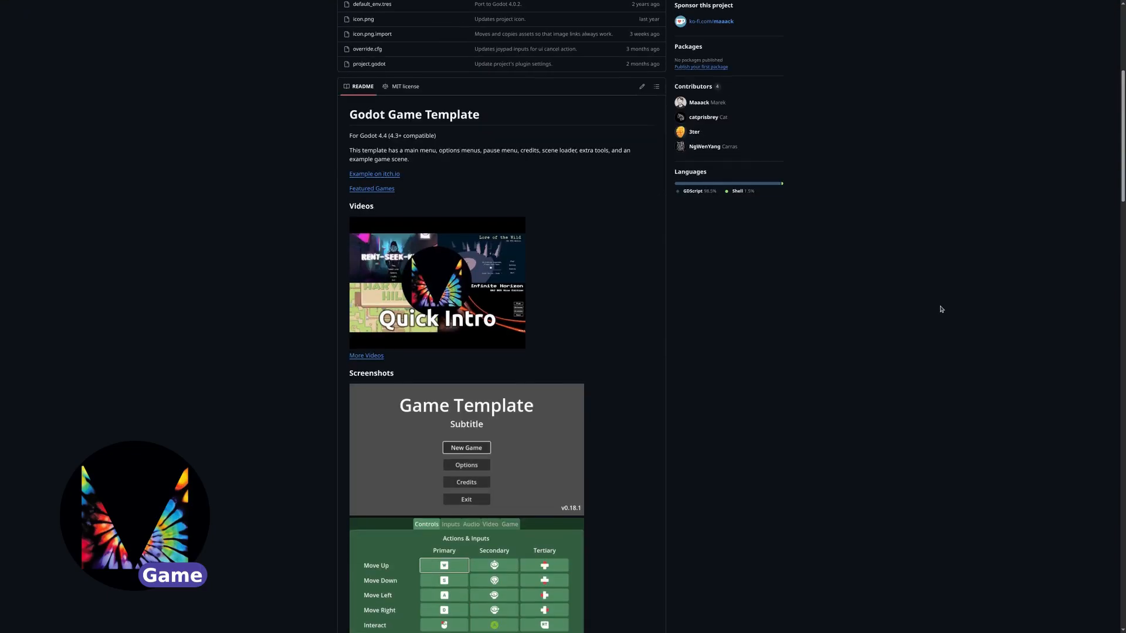
Scroll the README down to the Features, Examples and Installation sections.
{"action": "scroll", "scroll_direction": "down", "scroll_amount": 3}
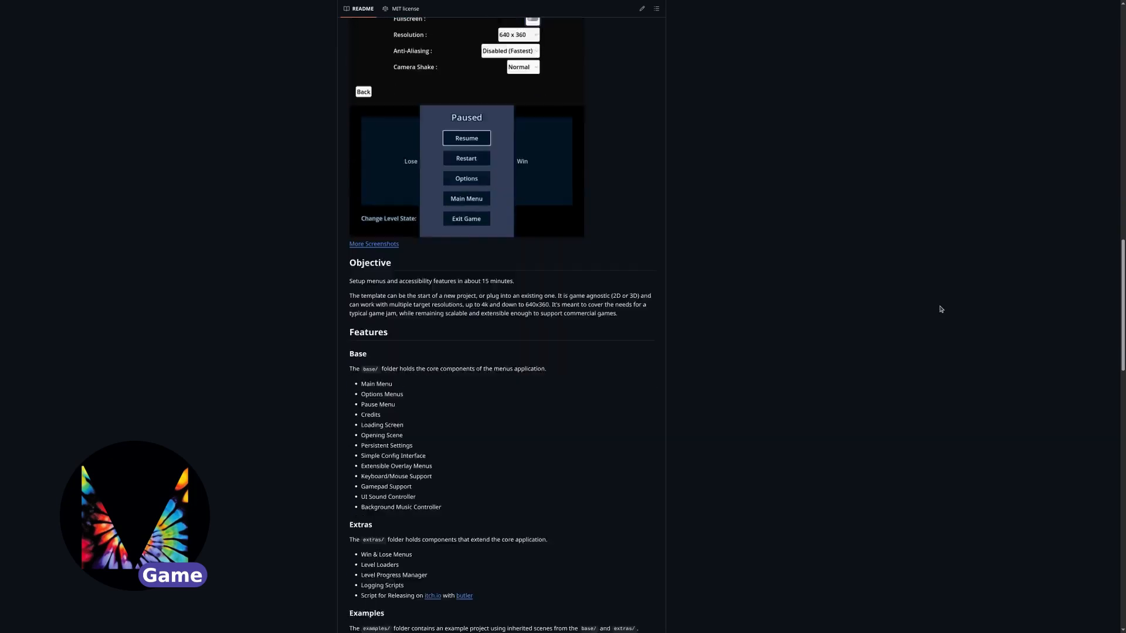
{"action": "scroll", "scroll_direction": "down", "scroll_amount": 3}
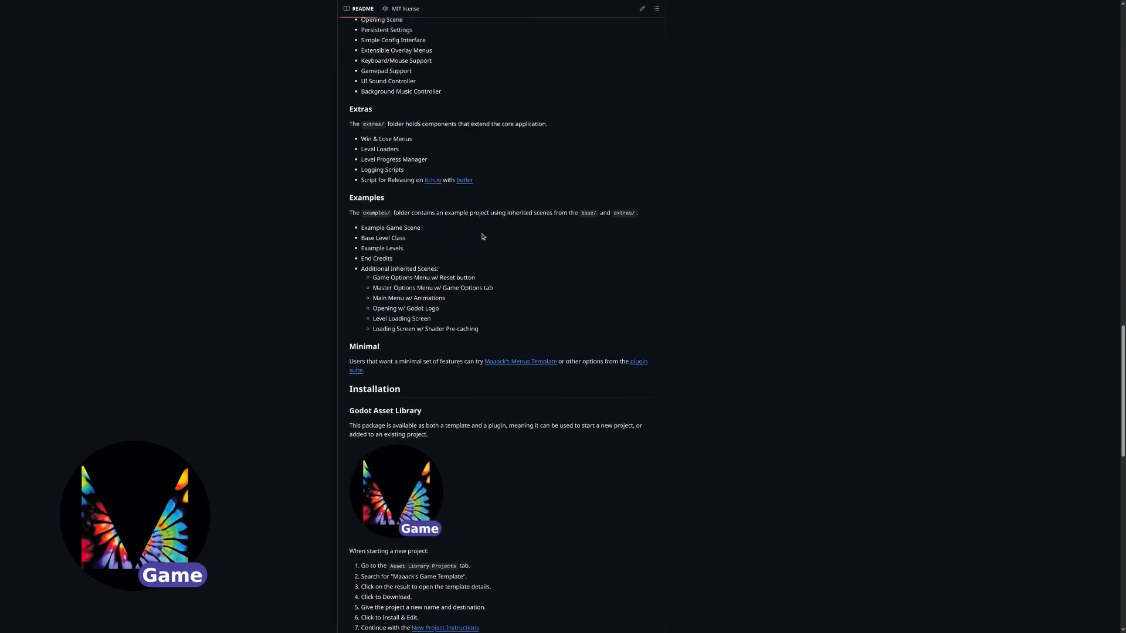